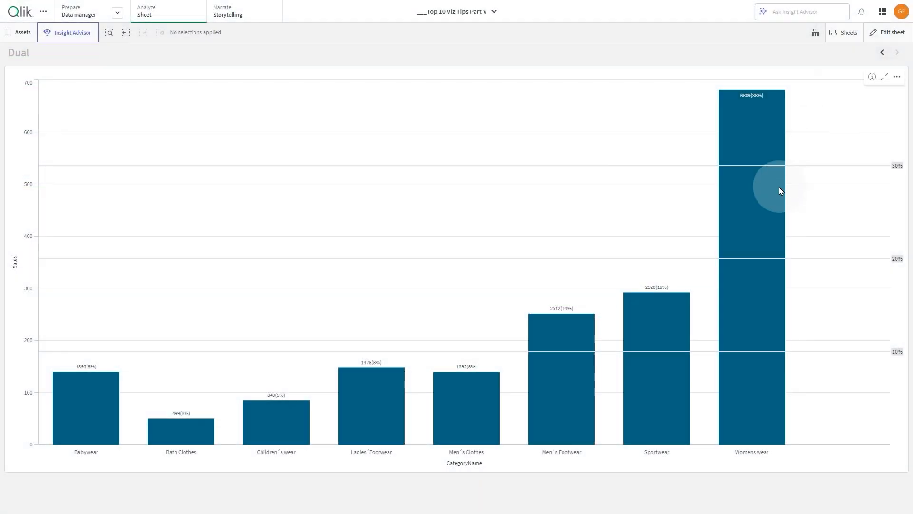
mouse_move(764, 342)
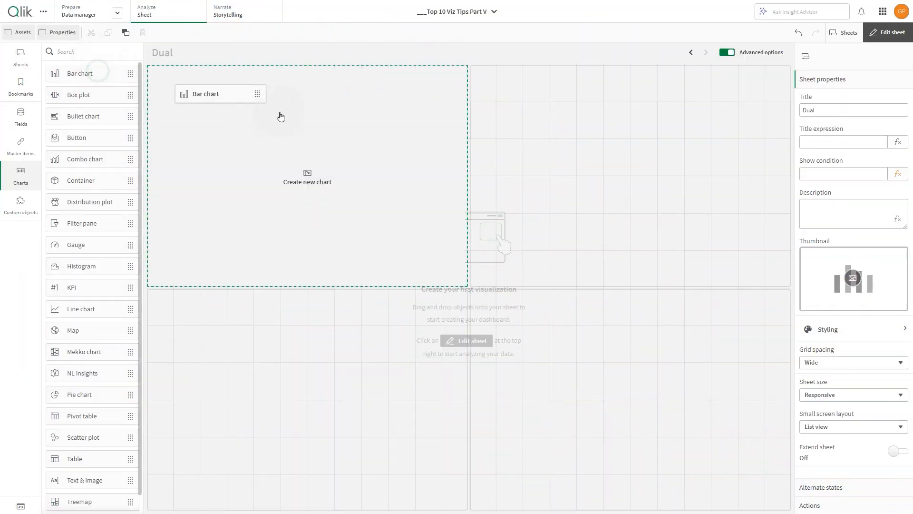
Place a new bar chart on the Dual sheet and add CategoryName as its dimension
left_click(220, 95)
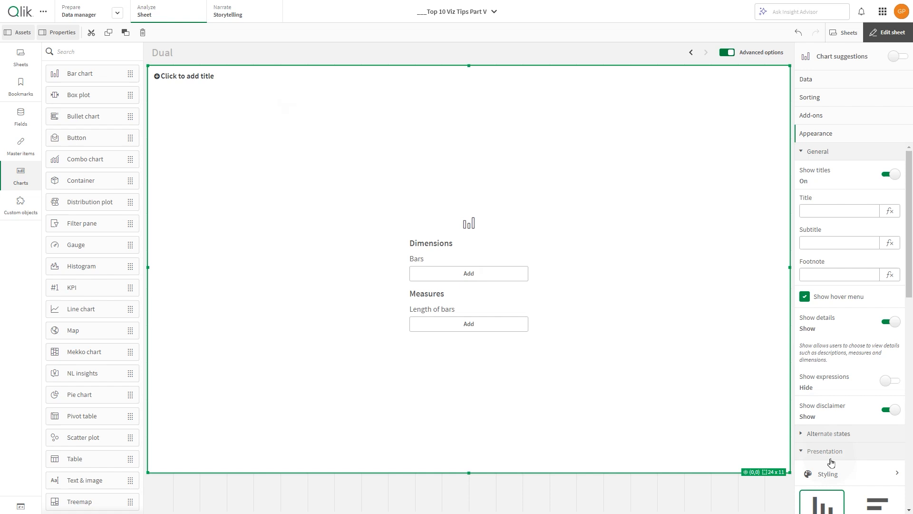
left_click(468, 273)
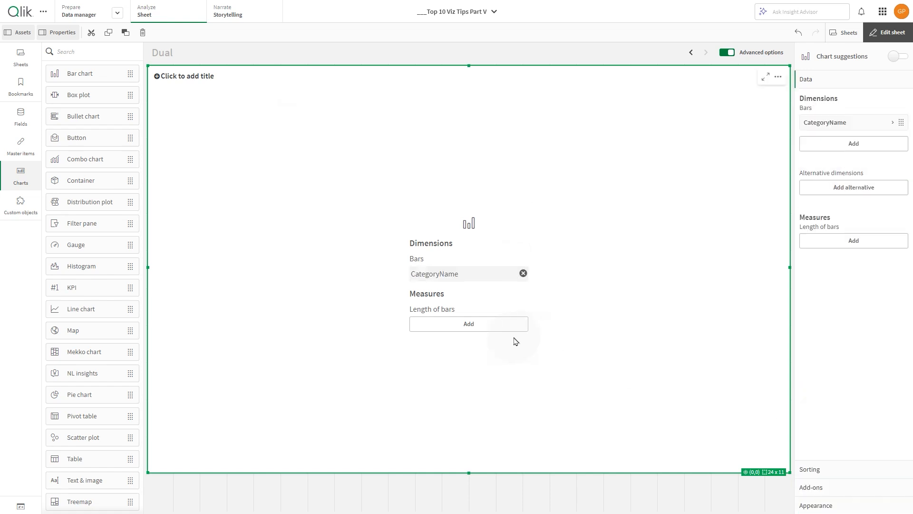
Add a Sales measure dual(Round(sum(Sales)/100) & ' (' & round(sum(Sales)/sum(total Sales)*100) & ')%', sum(Sales)/1000) and apply it
left_click(469, 324)
type("dual(Round(sum")
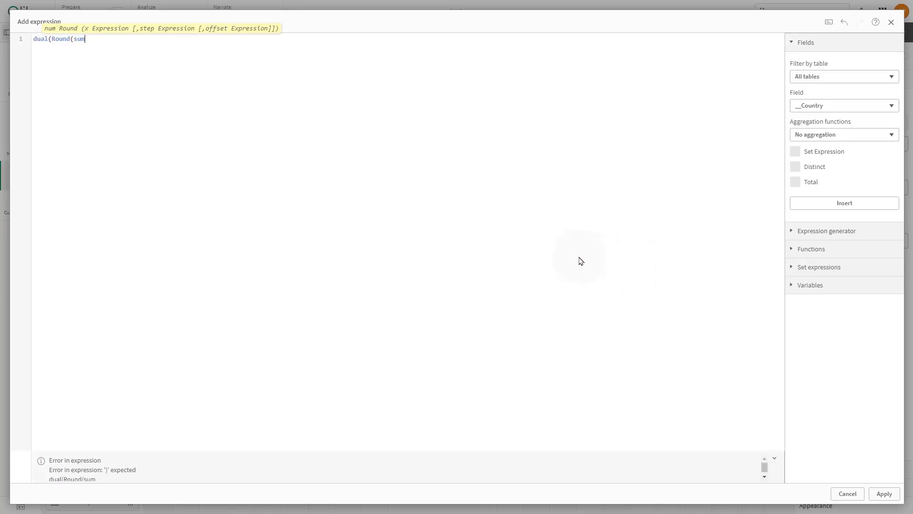
type("(Sales)/100)")
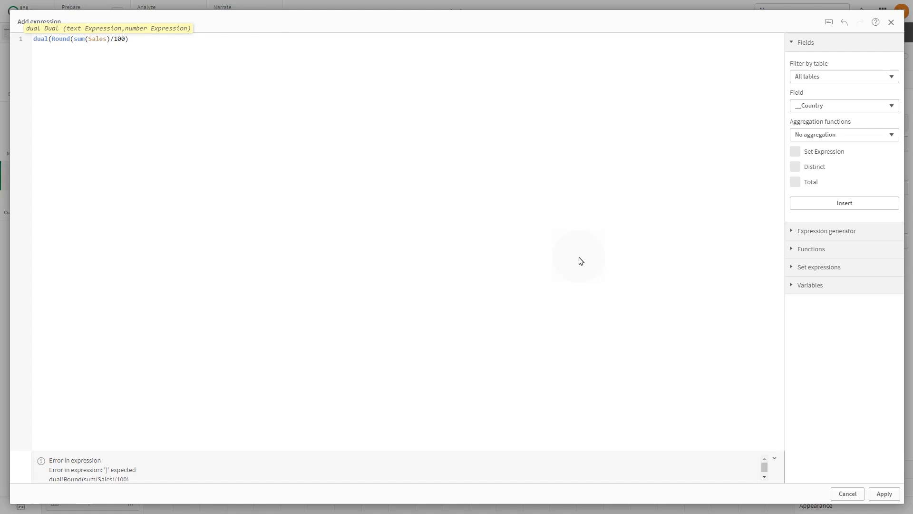
type("& '('")
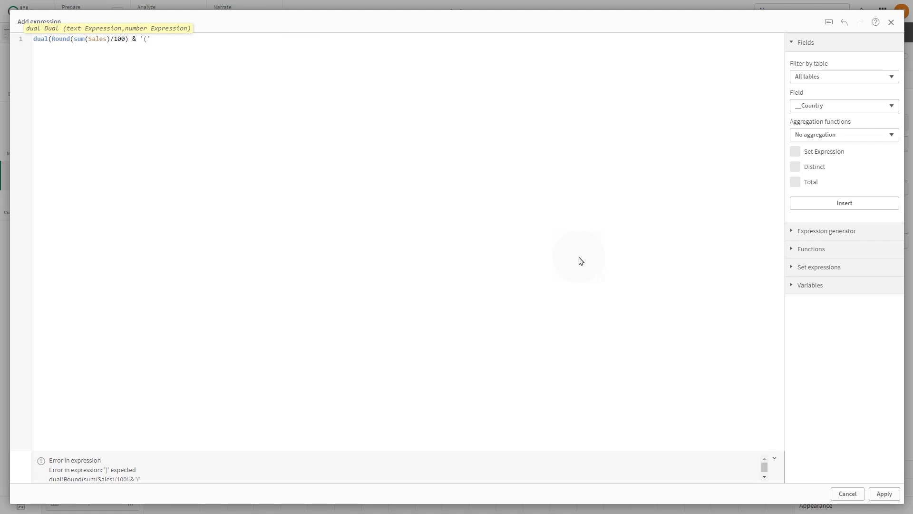
type("& round (")
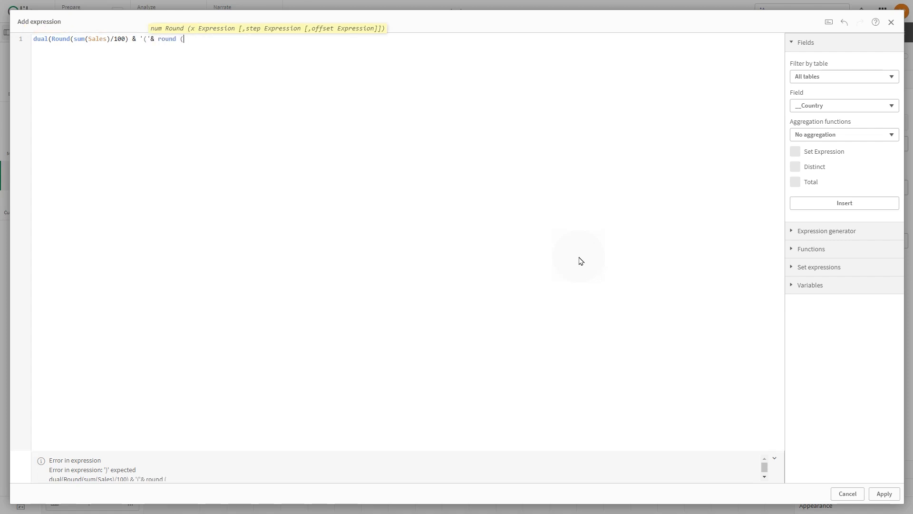
type("sum(Sales)/sum(t")
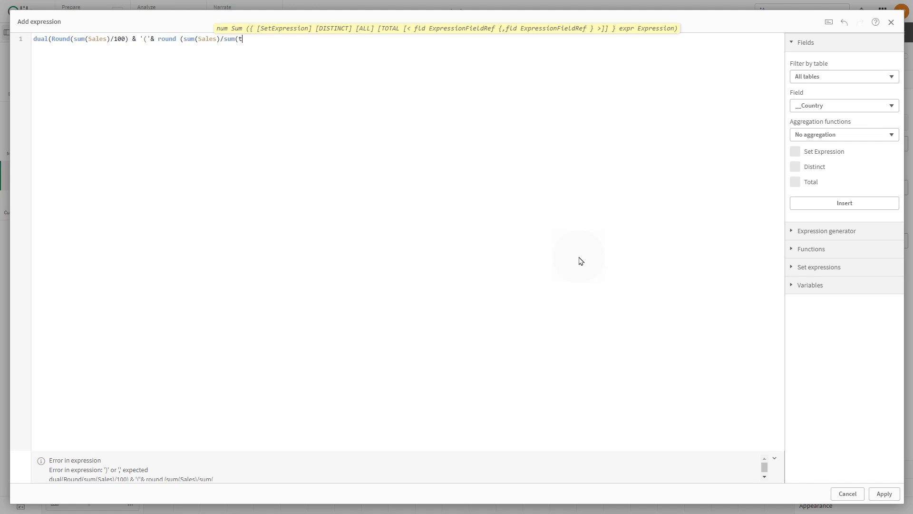
type("otal Sales)*")
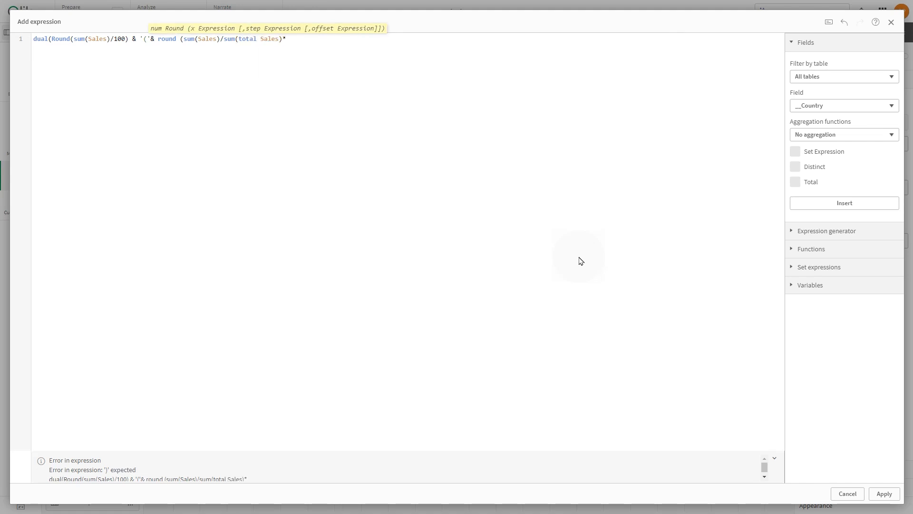
type("*100) & '")
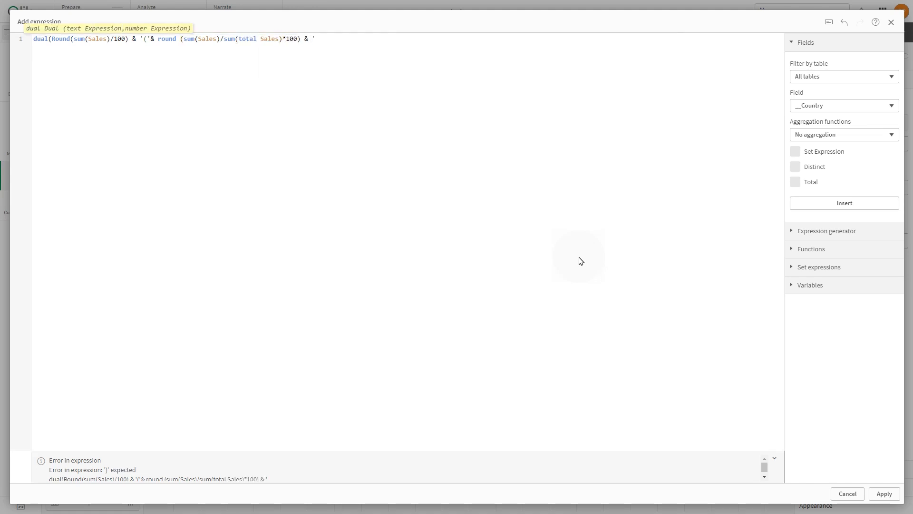
type("%)', sum(Sales)")
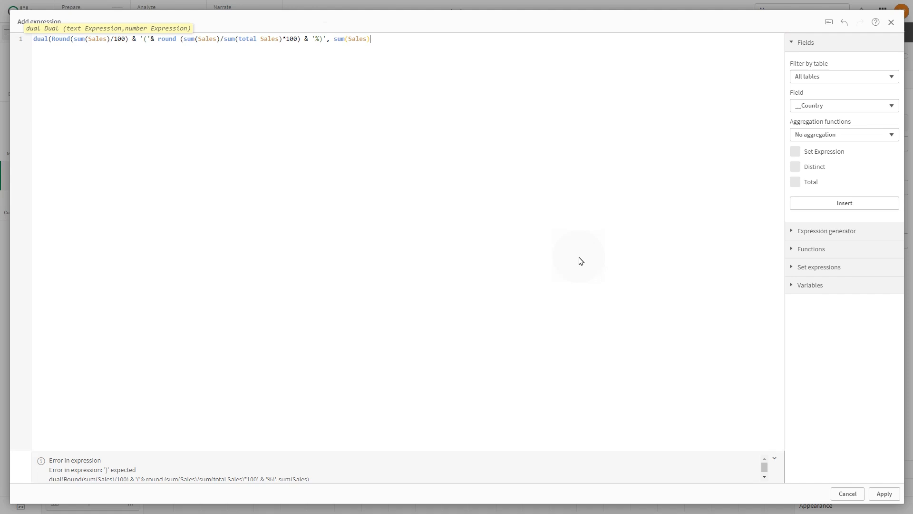
type("/1000)")
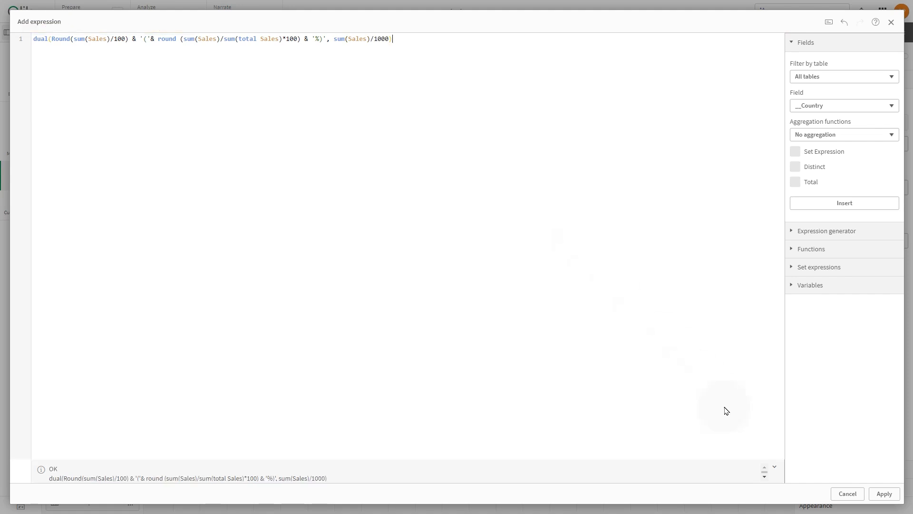
left_click(883, 493)
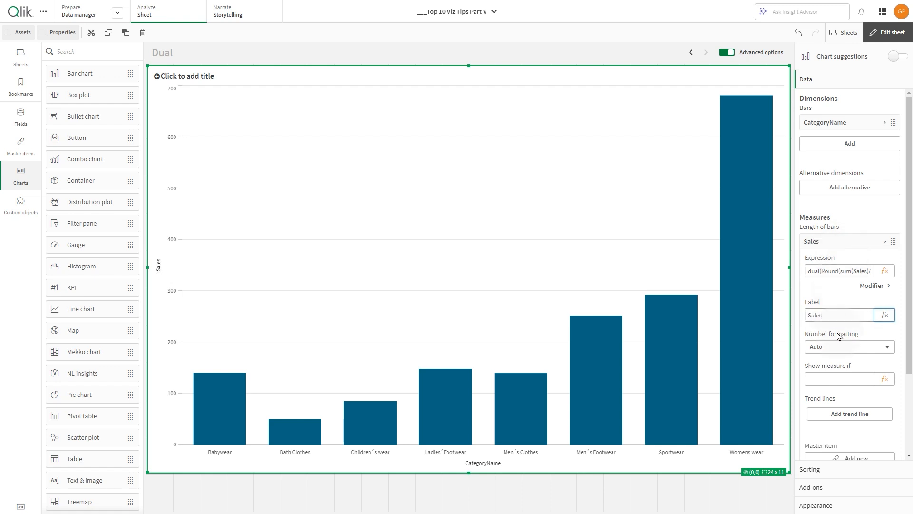
Set the Sales measure's number formatting to Measure expression
left_click(848, 346)
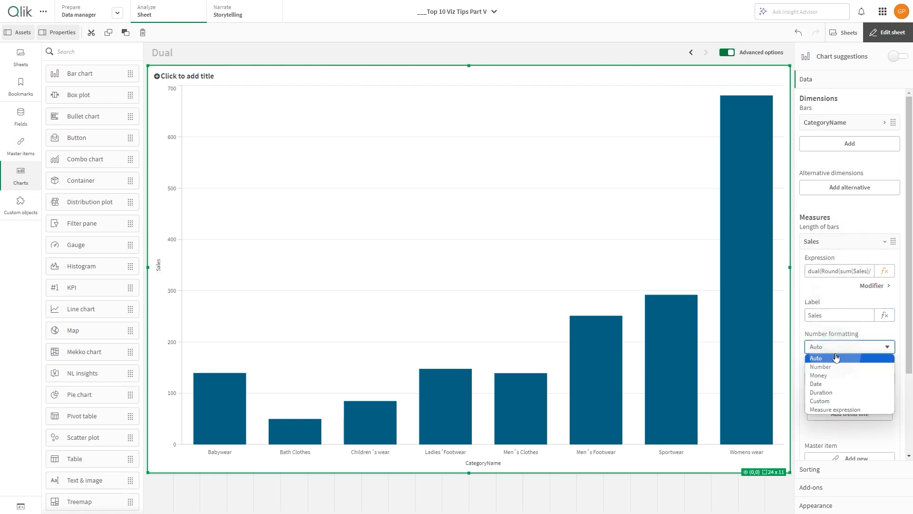
left_click(836, 409)
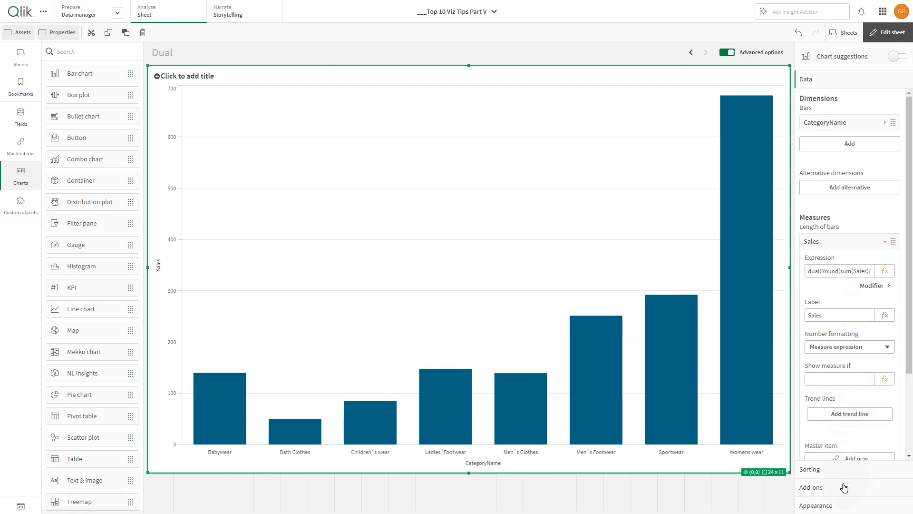
Add a reference line labelled 10% with expression =0.1*sum(total Sales)/1000 under Add-ons
left_click(811, 487)
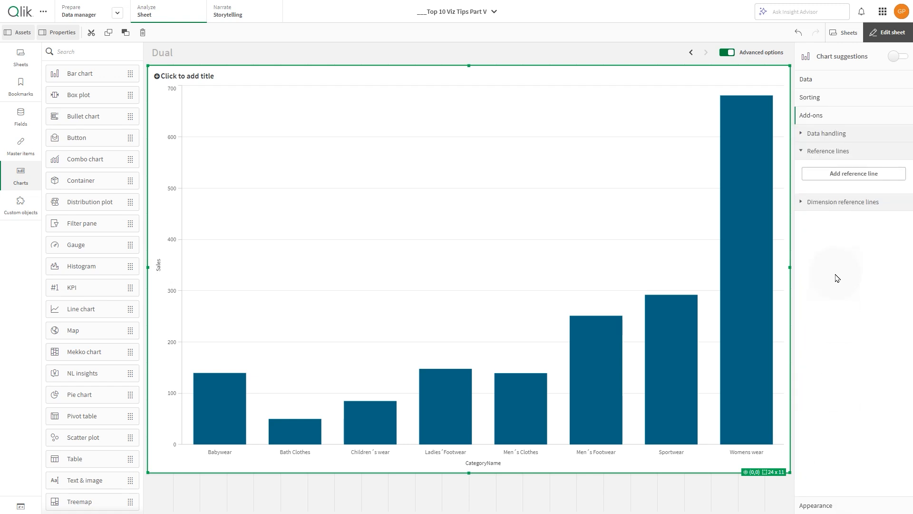
left_click(852, 173)
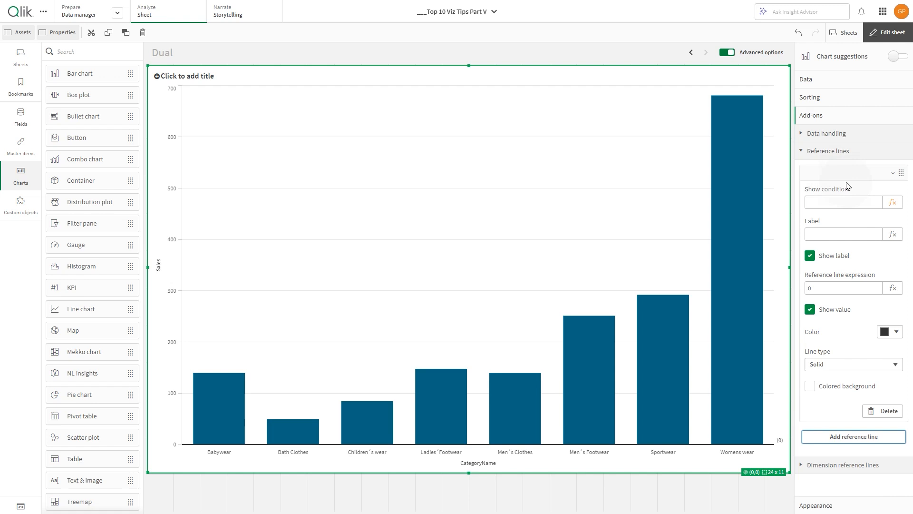
left_click(842, 202)
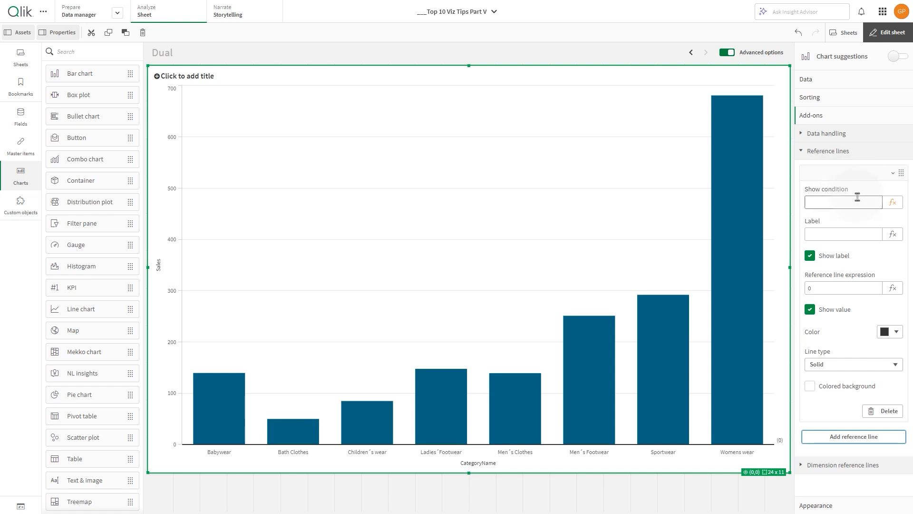
type("10%")
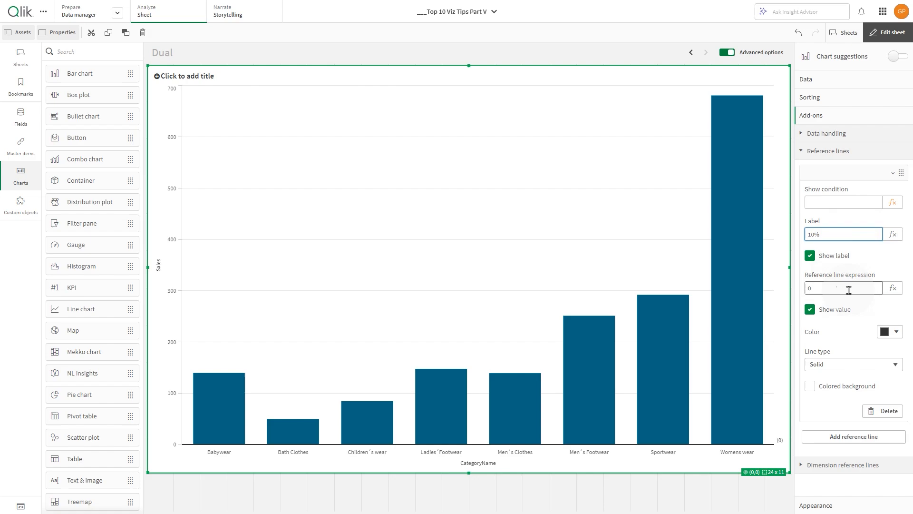
left_click(892, 288)
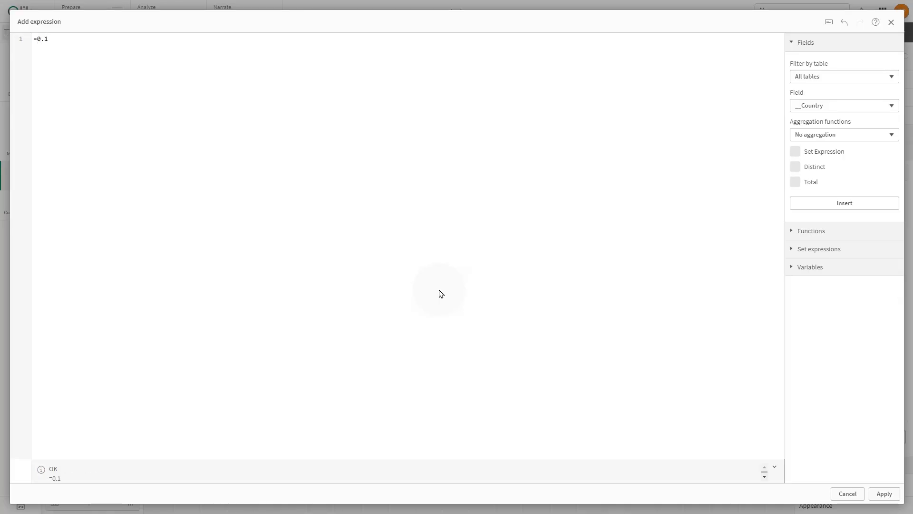
type("*sum(total Sales")
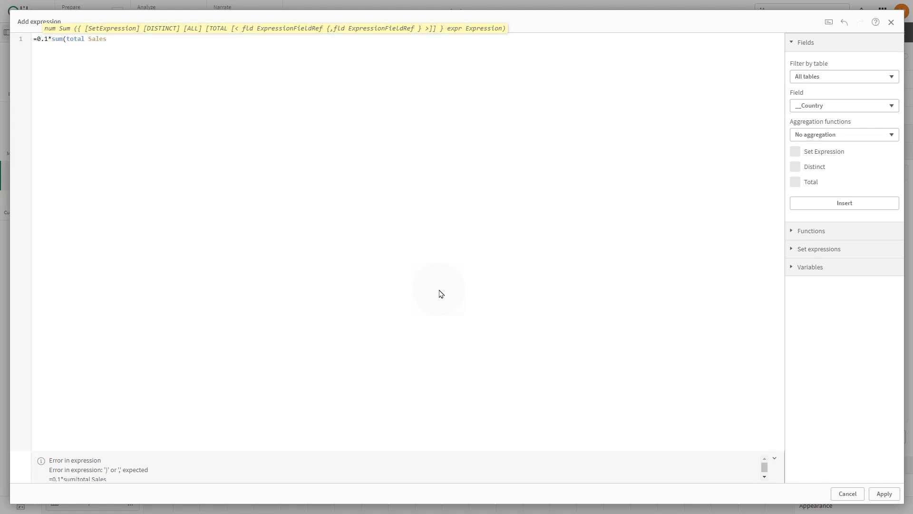
type(")/1000")
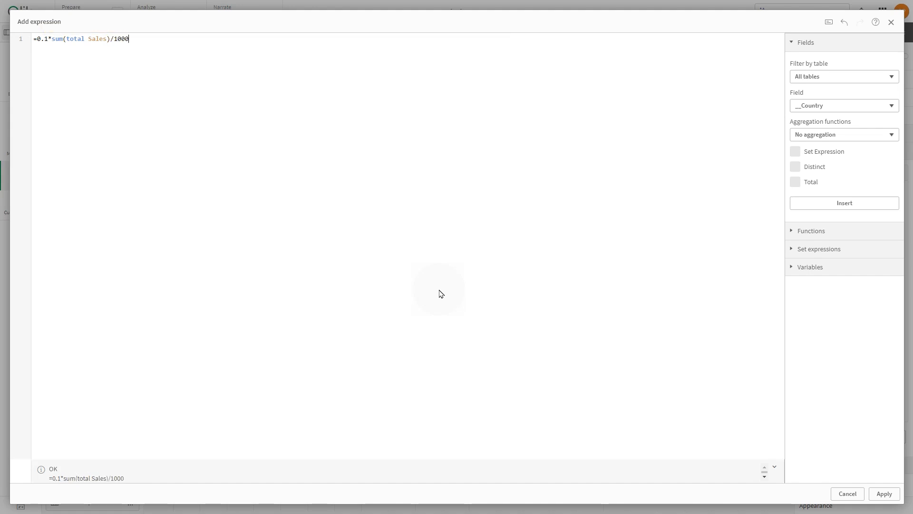
left_click(884, 494)
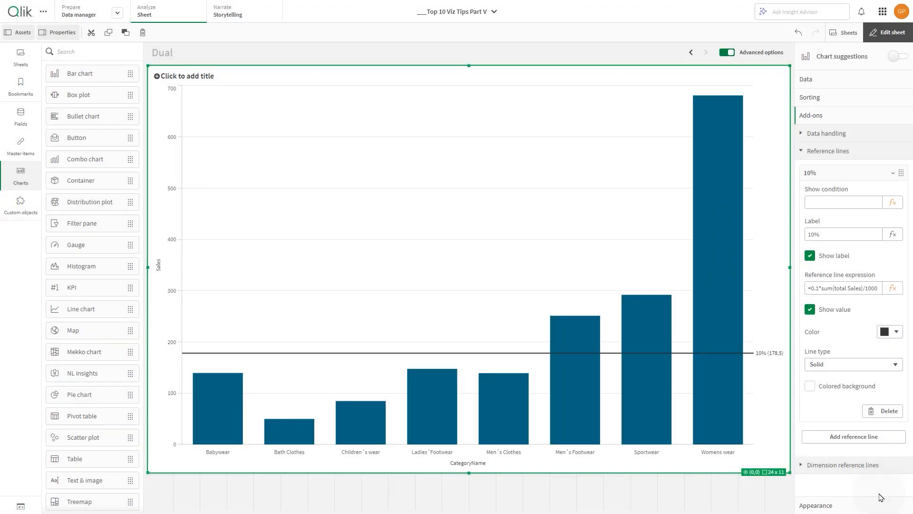
Make the 10% line white with a coloured label background and no value, then select its expression for reuse
left_click(897, 332)
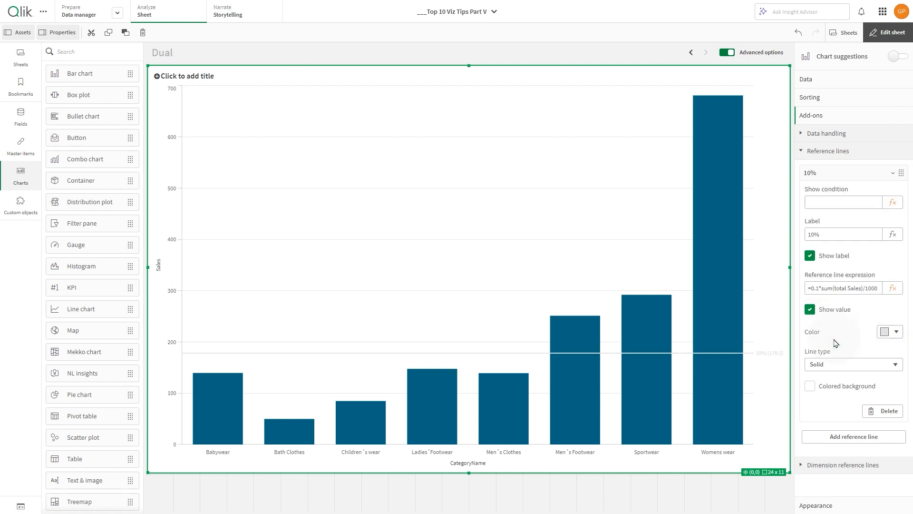
left_click(809, 385)
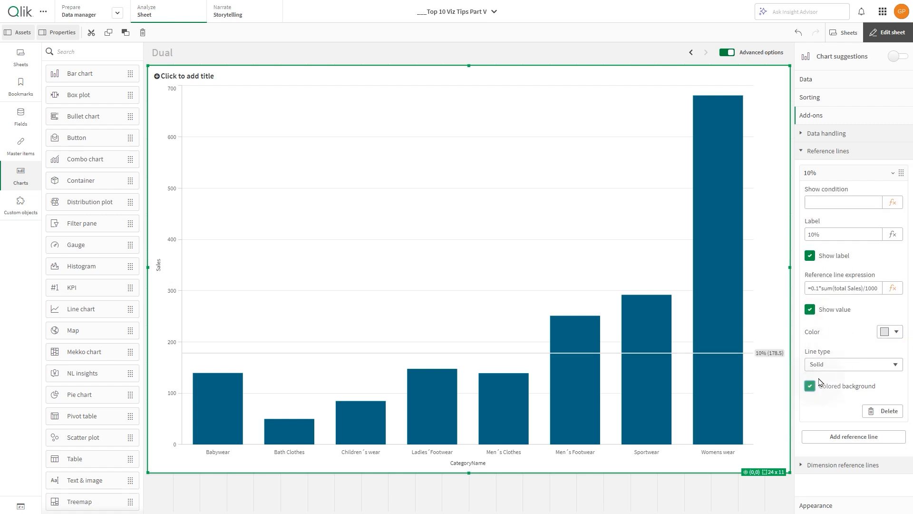
left_click(810, 309)
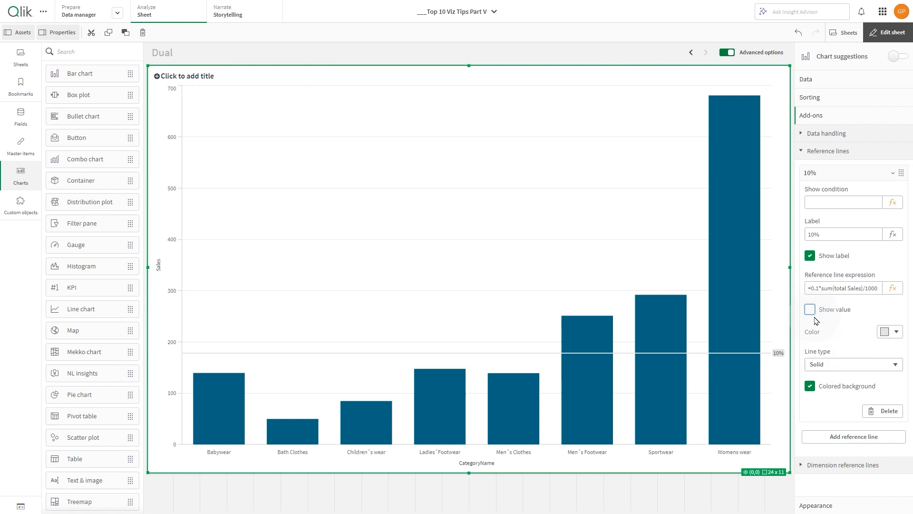
left_click(842, 288)
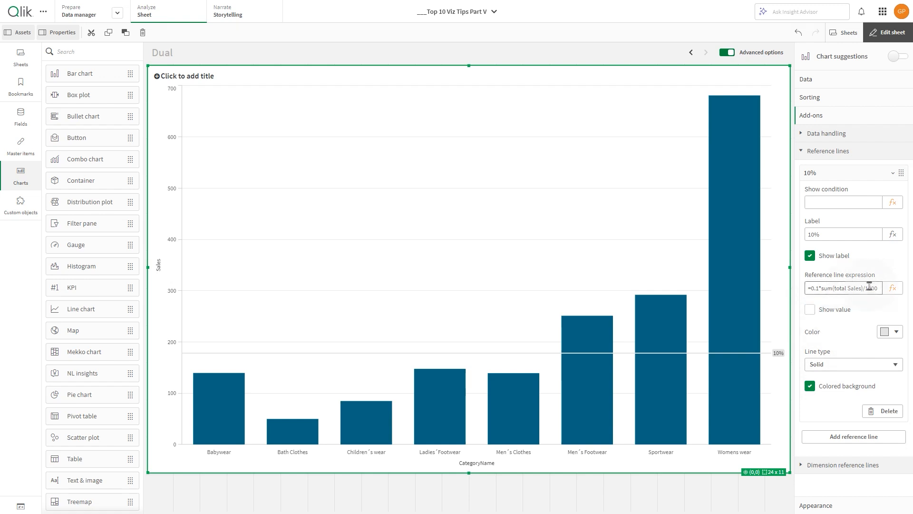
triple_click(845, 287)
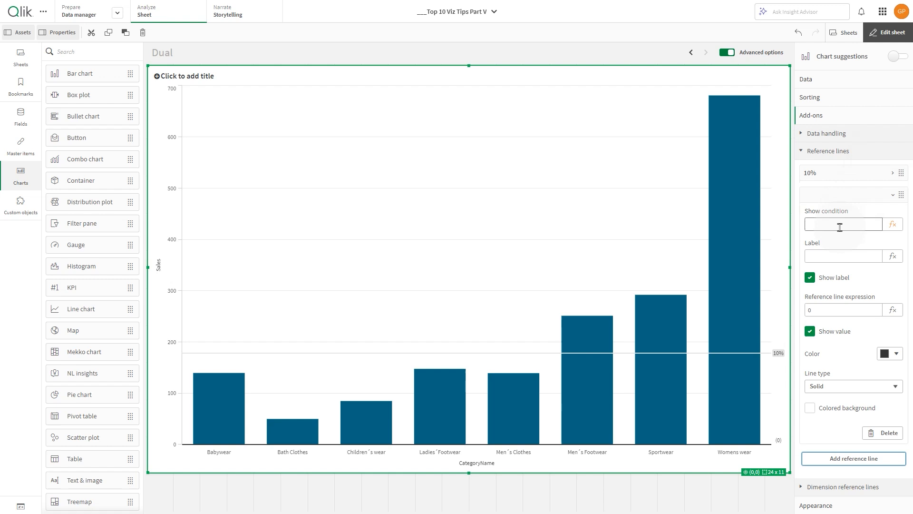
Add a 20% reference line at =0.2*sum(total Sales)/1000, white, with no value shown
type("20%")
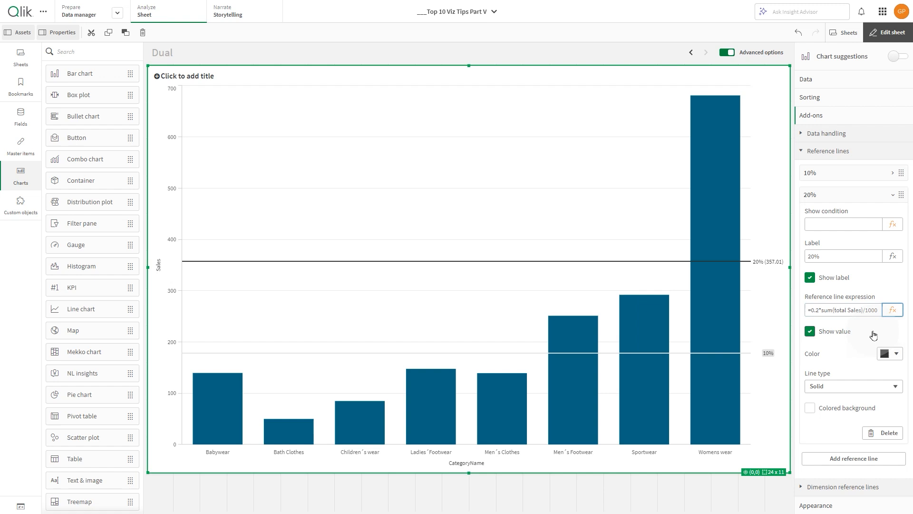
left_click(896, 354)
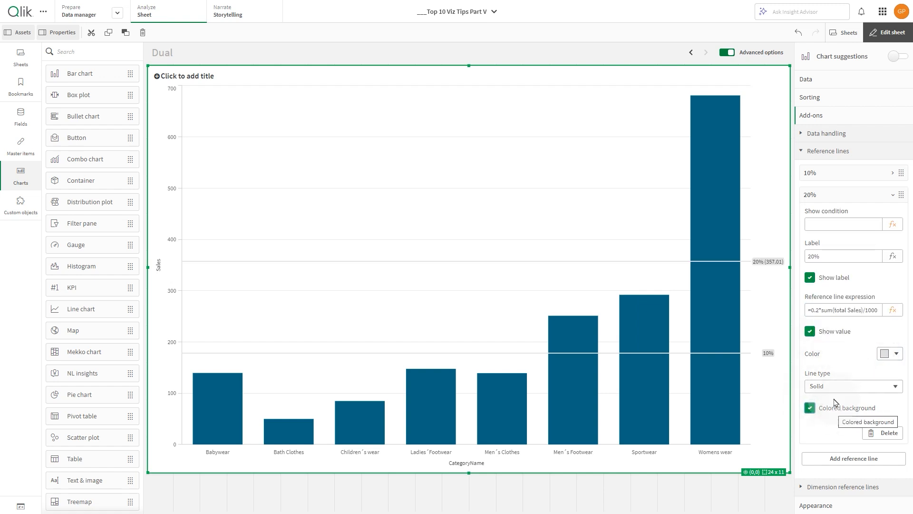
left_click(810, 331)
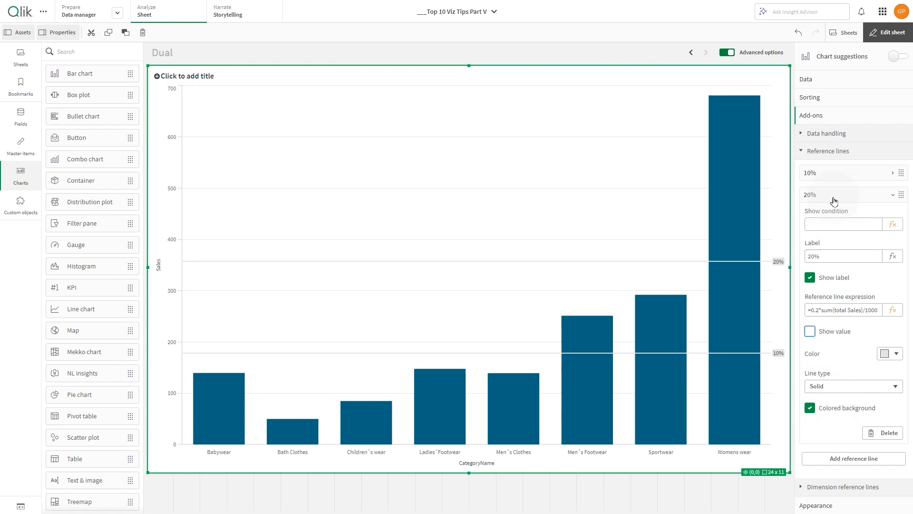
Add a 30% reference line at =0.3*sum(total Sales)/1000 with a coloured label background
left_click(852, 459)
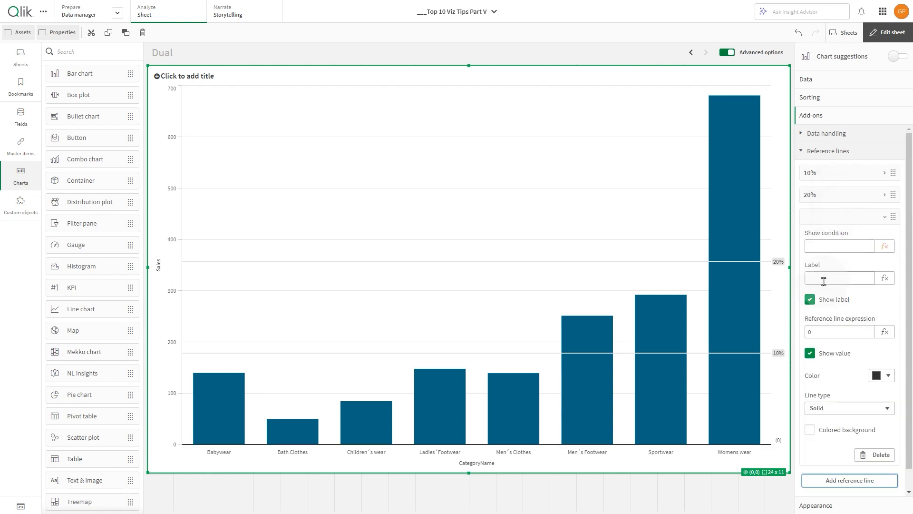
type("30%")
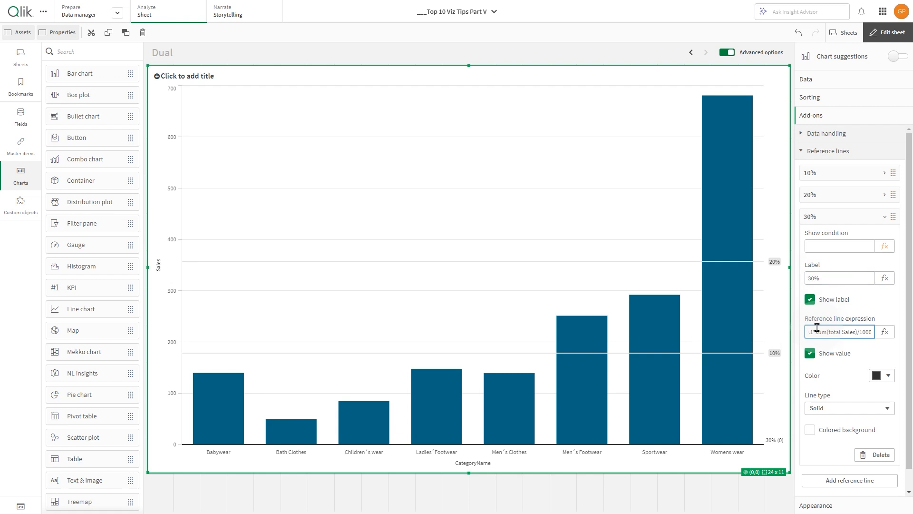
left_click(810, 354)
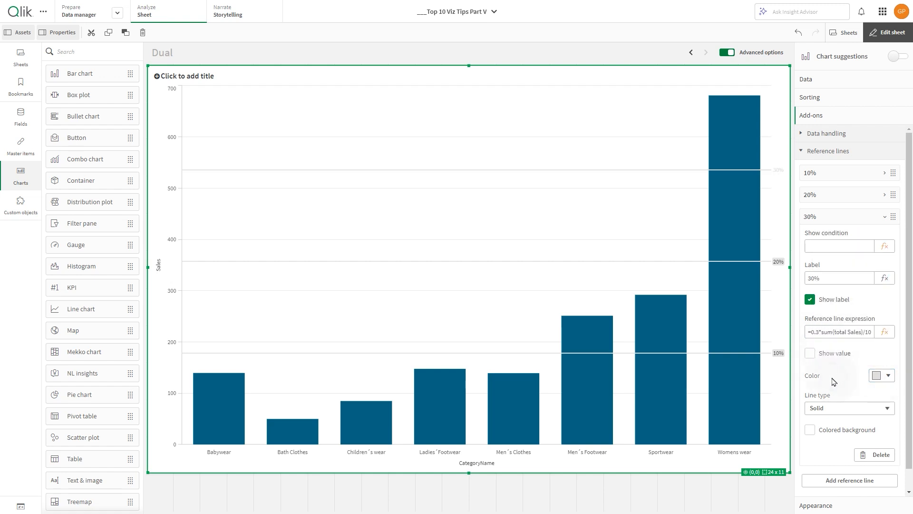
left_click(809, 429)
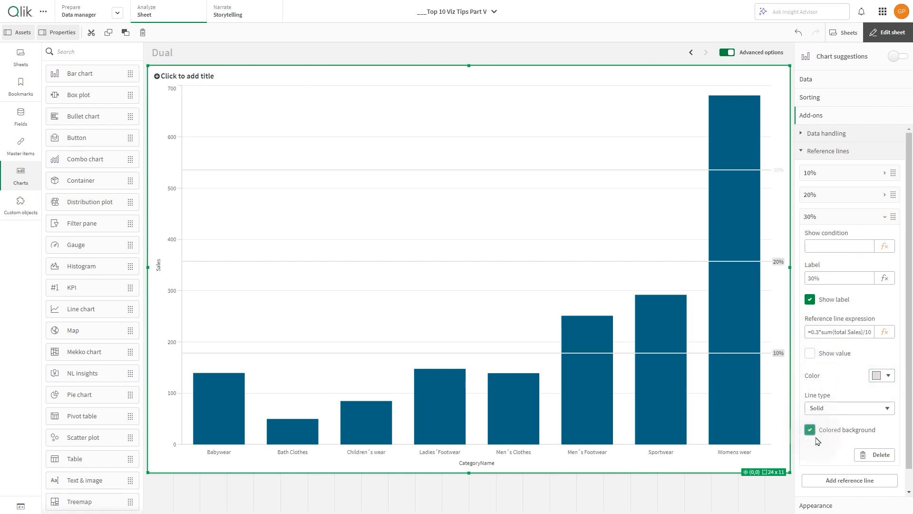
left_click(816, 133)
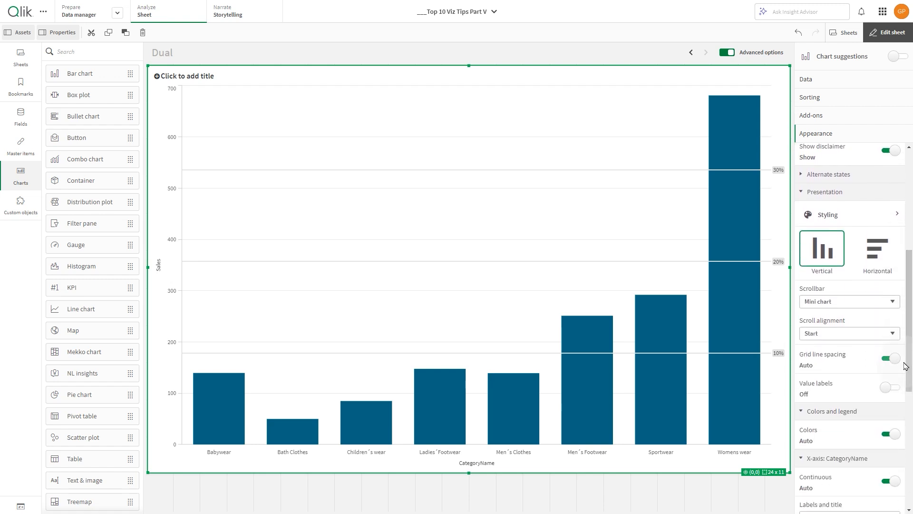
Switch on value labels so each bar shows its rounded sales and percent of total
left_click(891, 388)
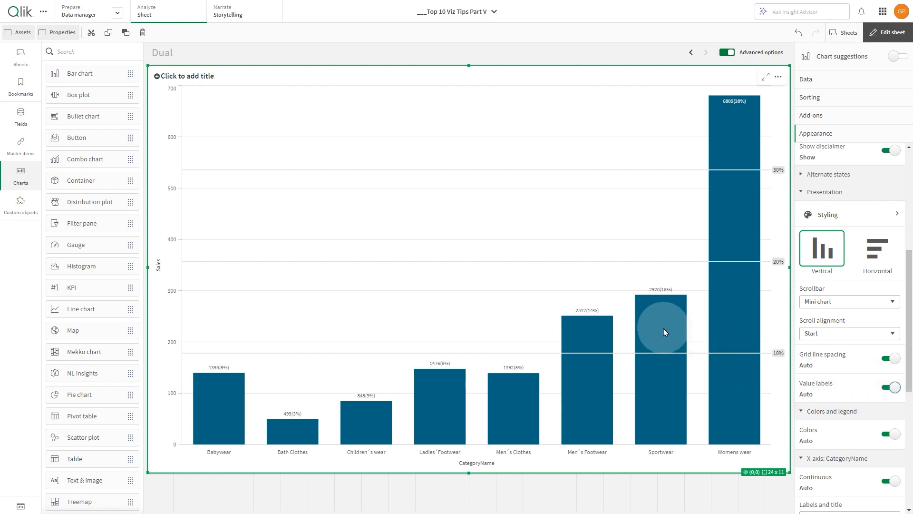
mouse_move(663, 322)
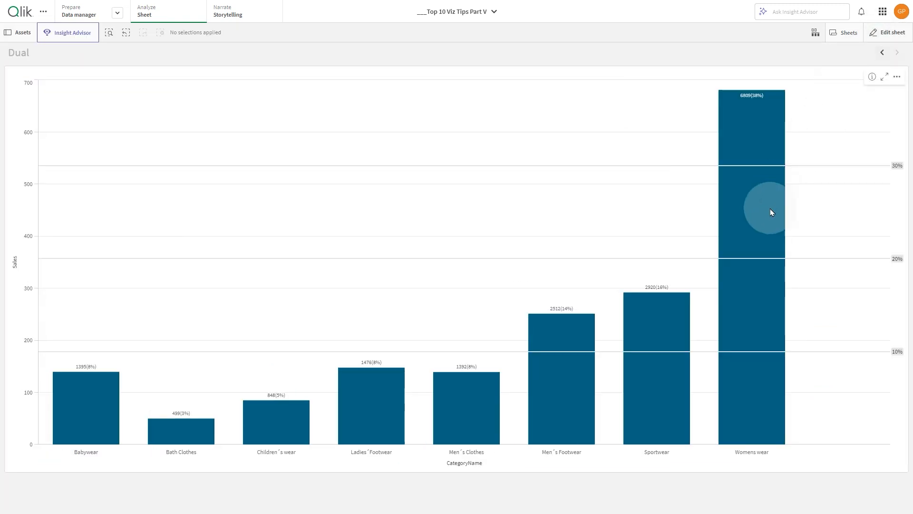
mouse_move(766, 333)
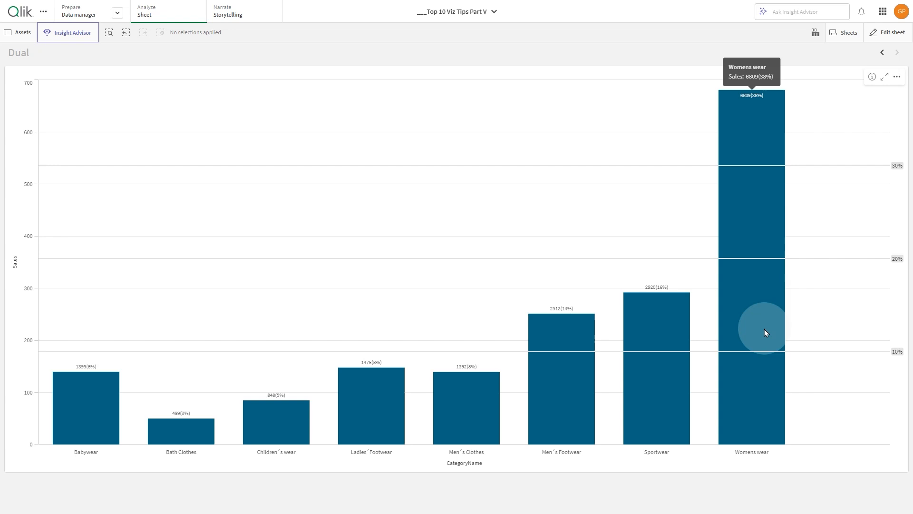
mouse_move(759, 399)
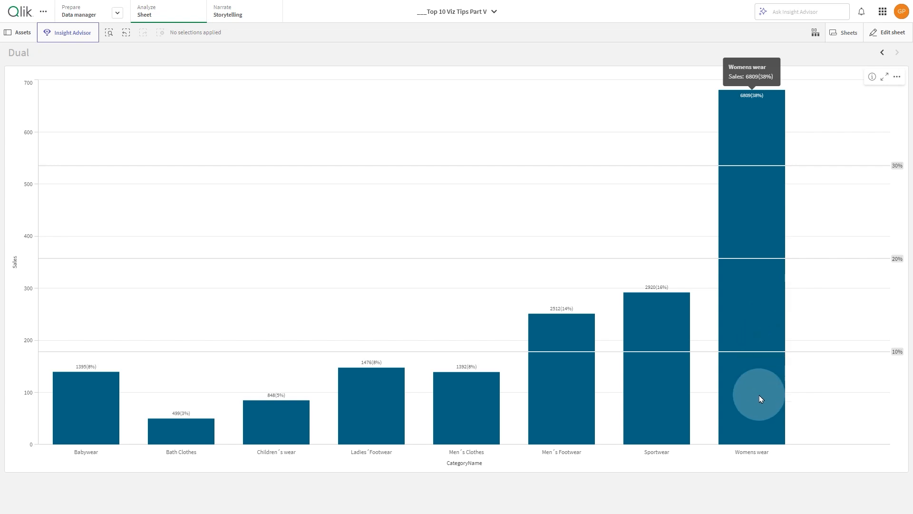